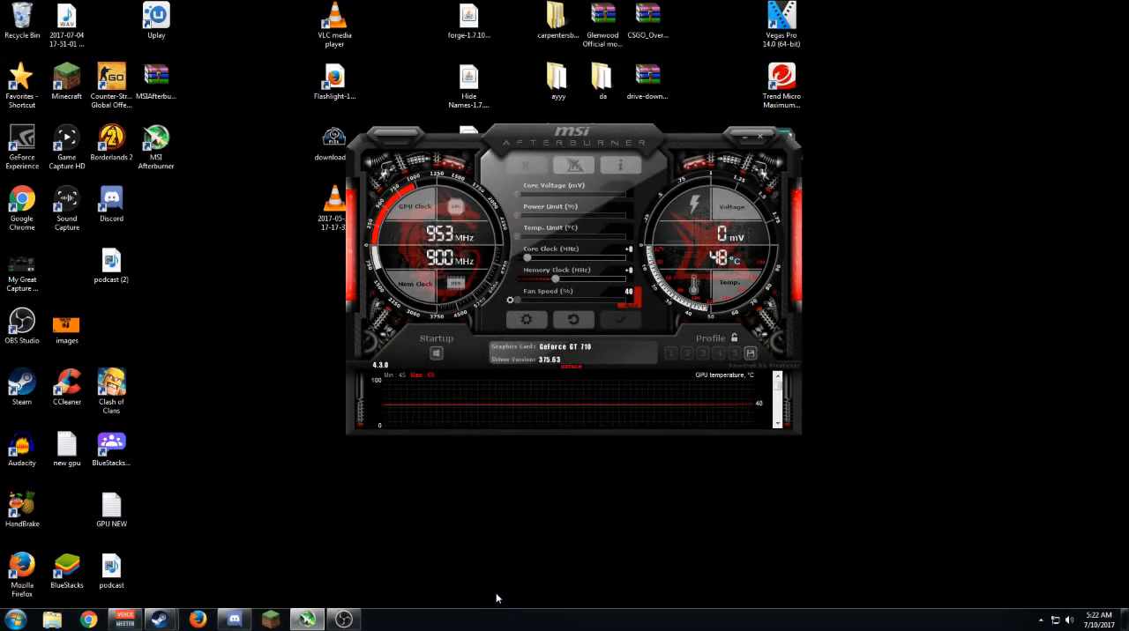
pyautogui.moveTo(454, 529)
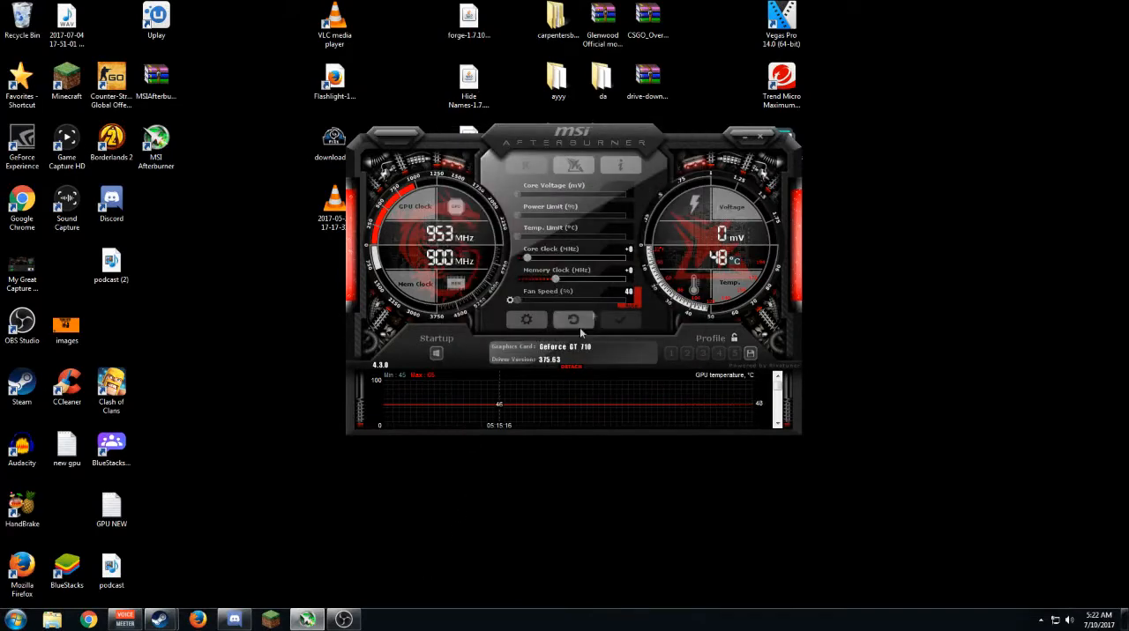
# Drag the Afterburner window down and slightly left on the desktop
pyautogui.moveTo(573, 141); pyautogui.dragTo(571, 164)
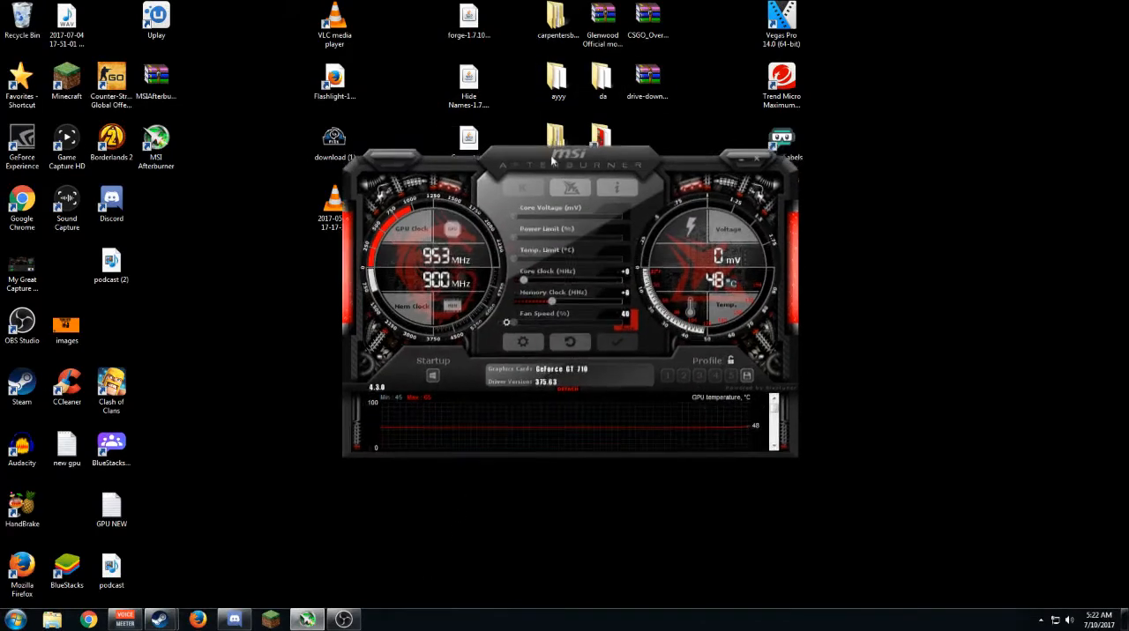
pyautogui.moveTo(551, 165); pyautogui.dragTo(527, 202)
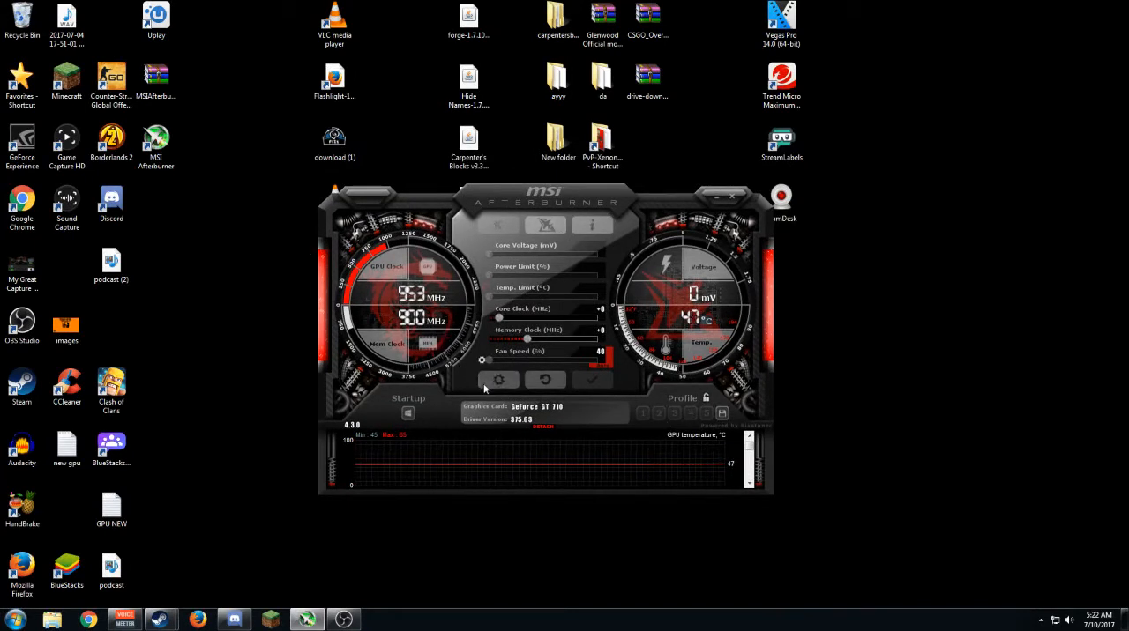
pyautogui.click(499, 379)
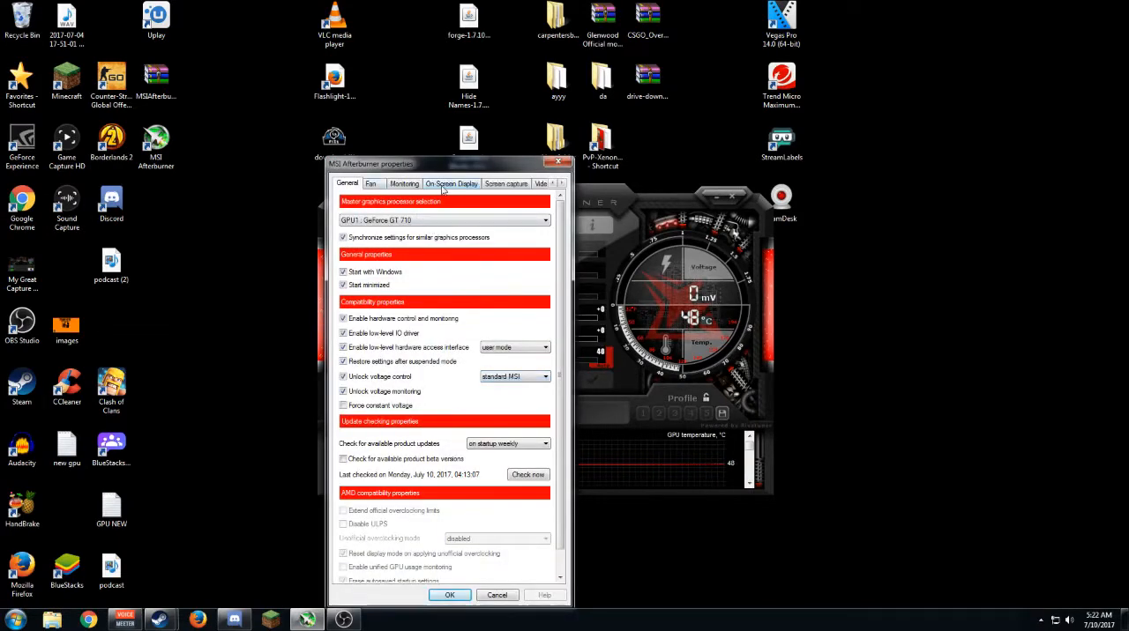
pyautogui.click(506, 184)
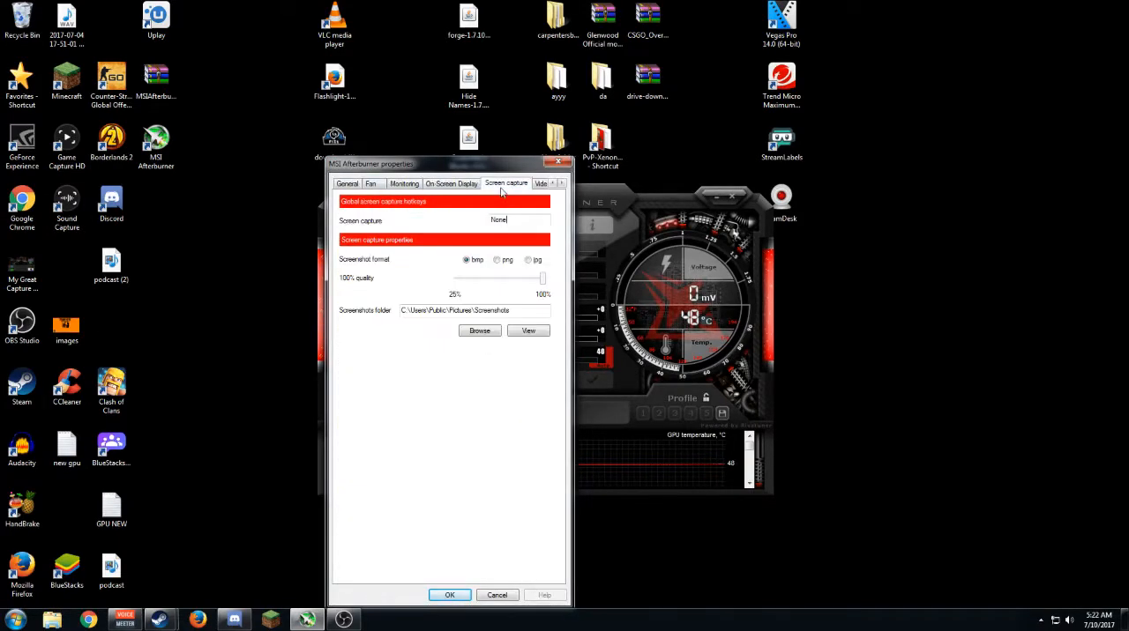
pyautogui.click(403, 184)
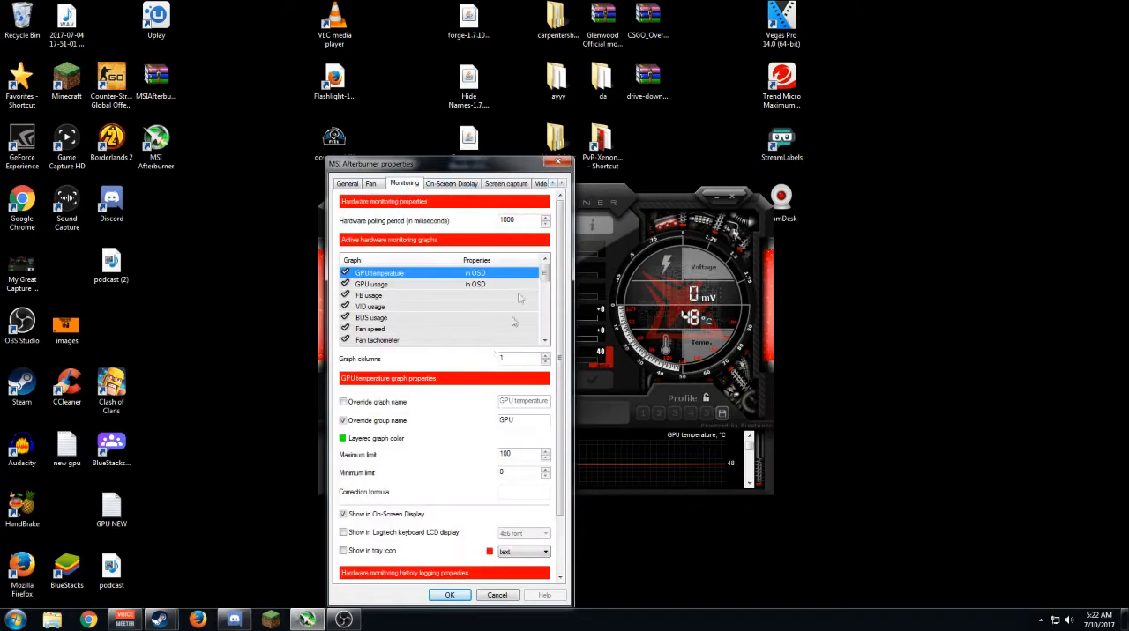
pyautogui.moveTo(370, 296)
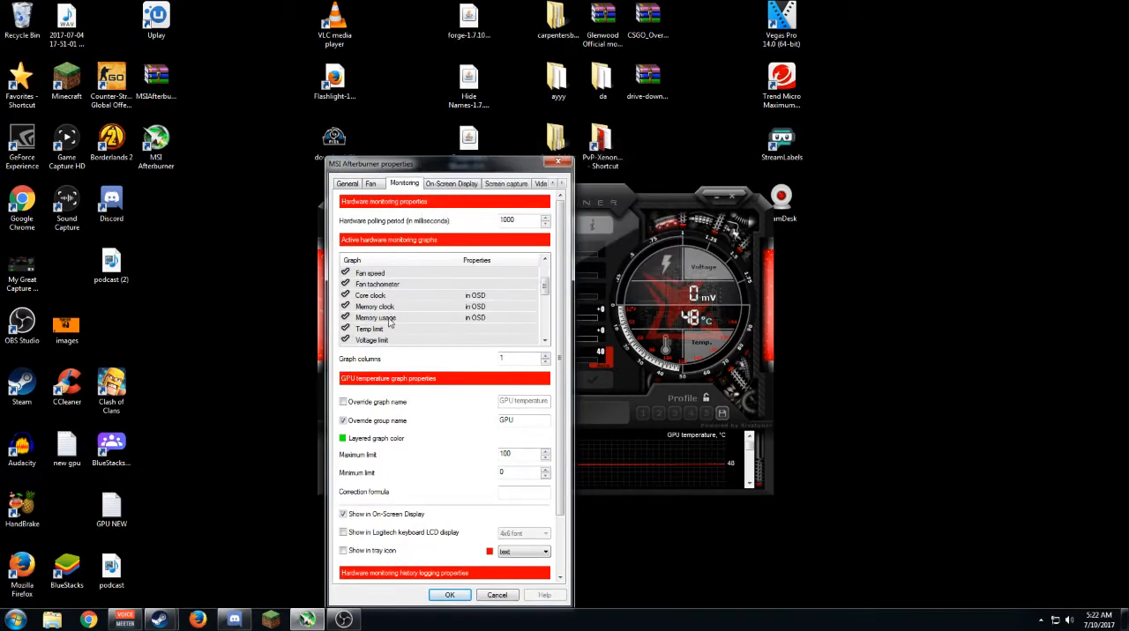
pyautogui.moveTo(380, 306)
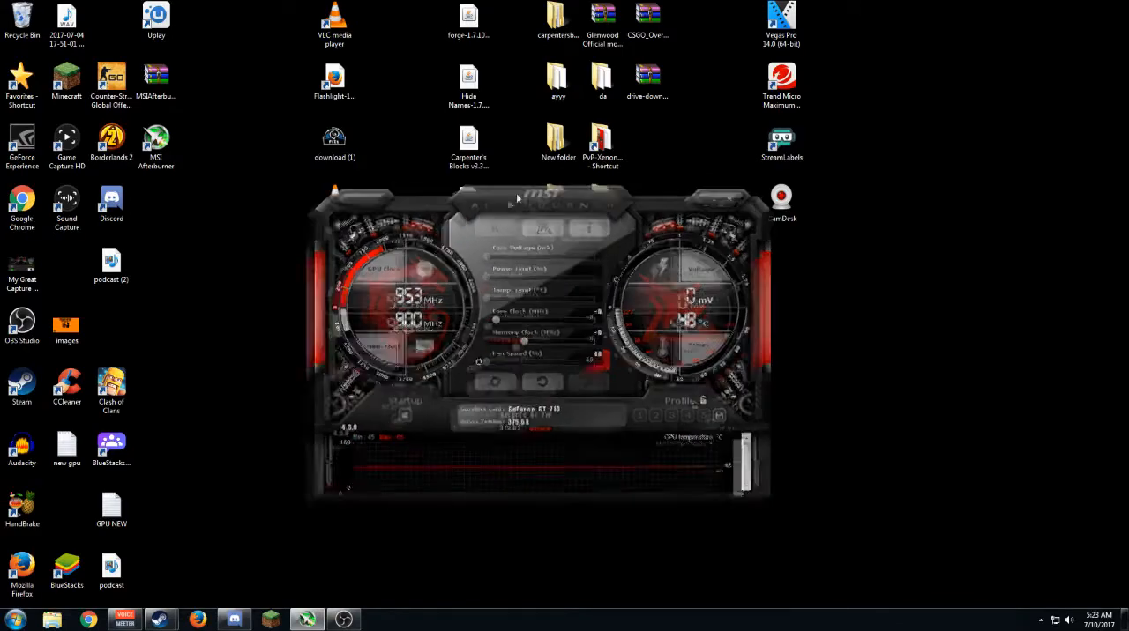
# Drag the Afterburner window up and right toward the desktop centre
pyautogui.moveTo(516, 197); pyautogui.dragTo(564, 137)
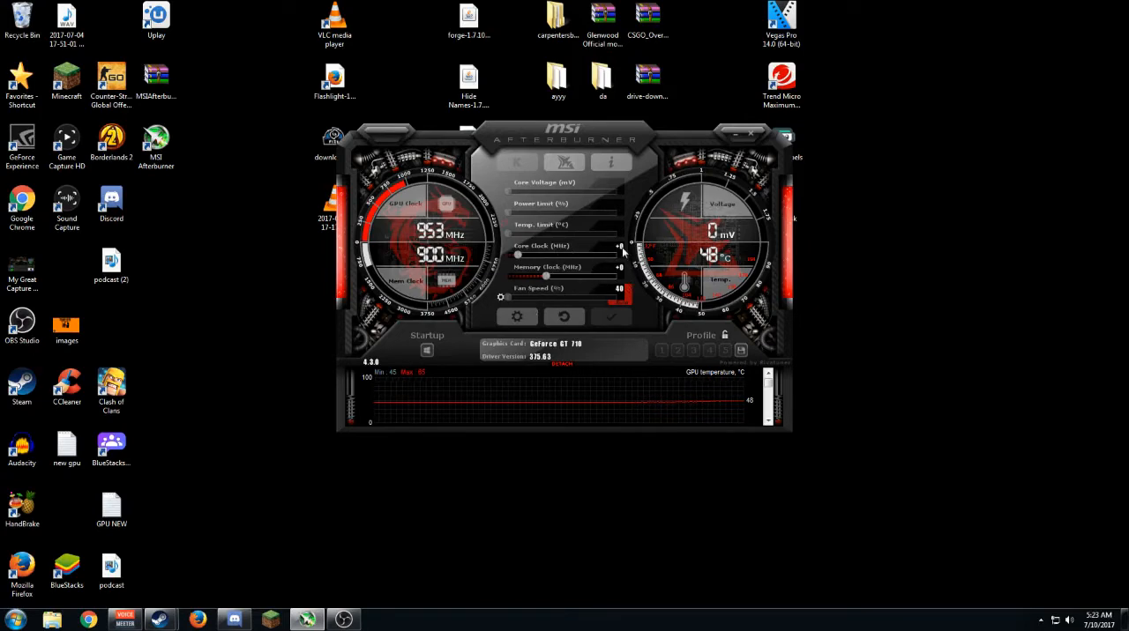
pyautogui.moveTo(606, 231)
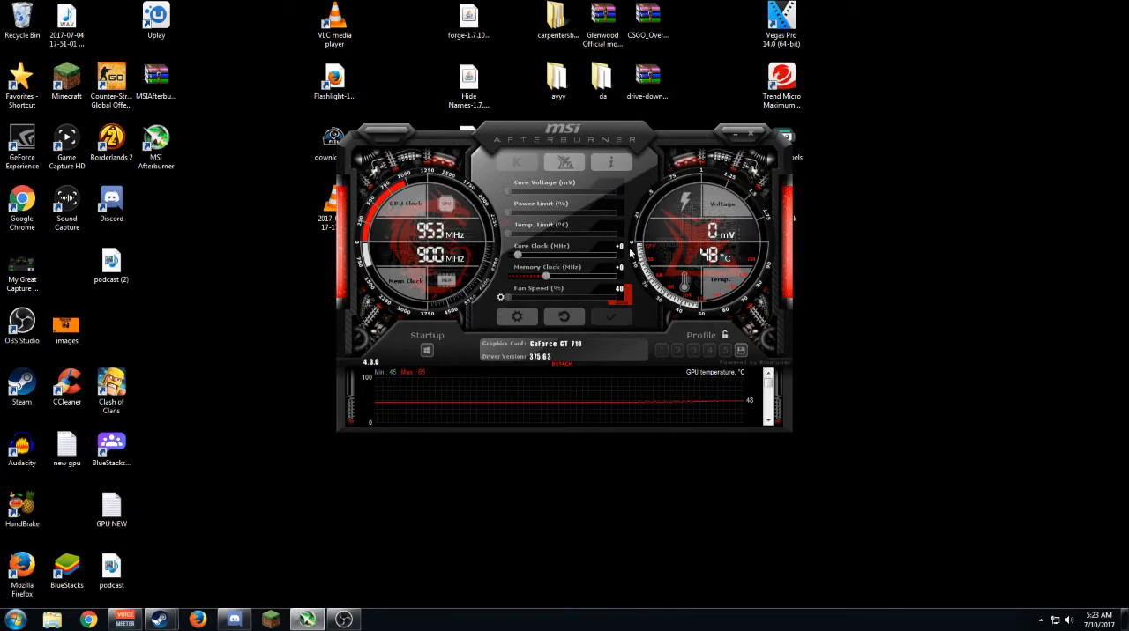
pyautogui.moveTo(598, 253)
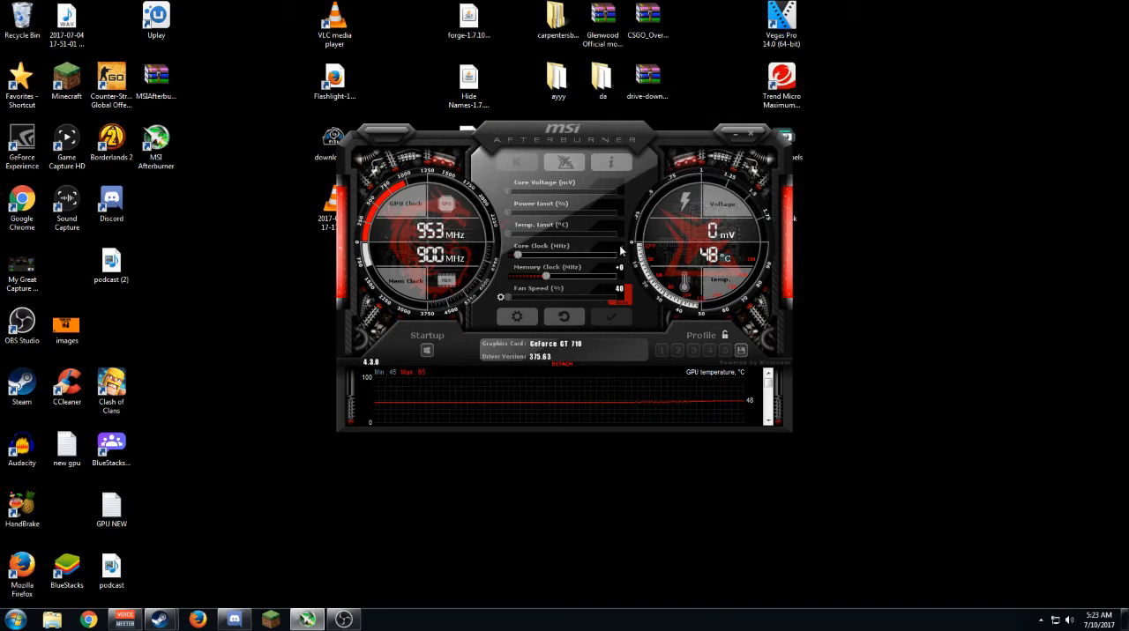
pyautogui.moveTo(592, 251)
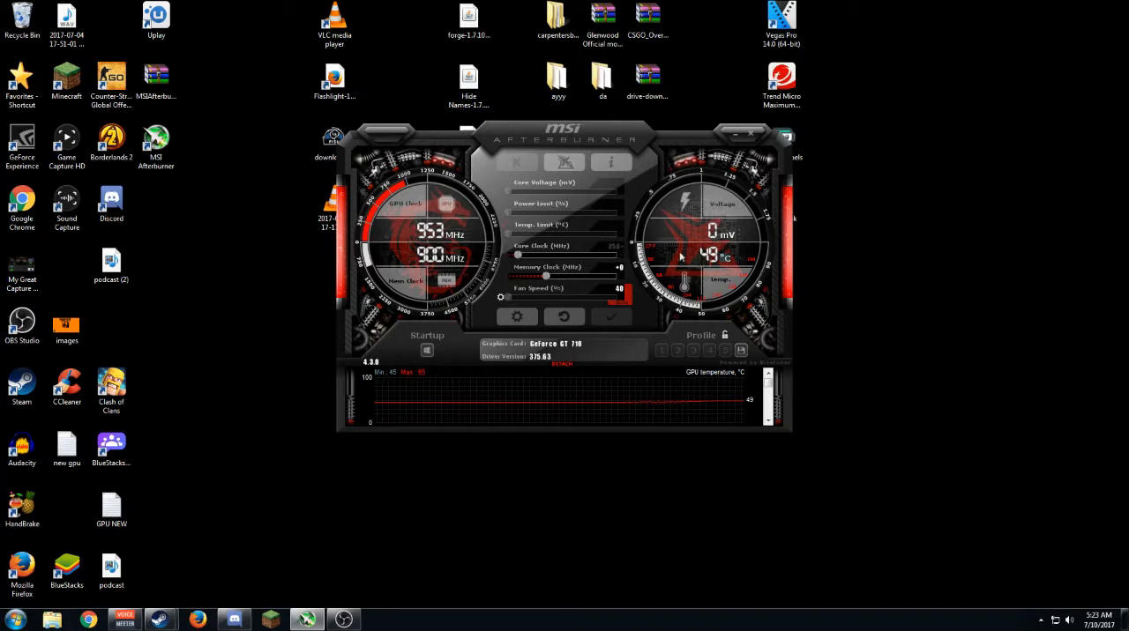
# Raise the GT 710 core clock by +350 and memory clock by +300, and apply
pyautogui.moveTo(542, 254); pyautogui.dragTo(553, 254)
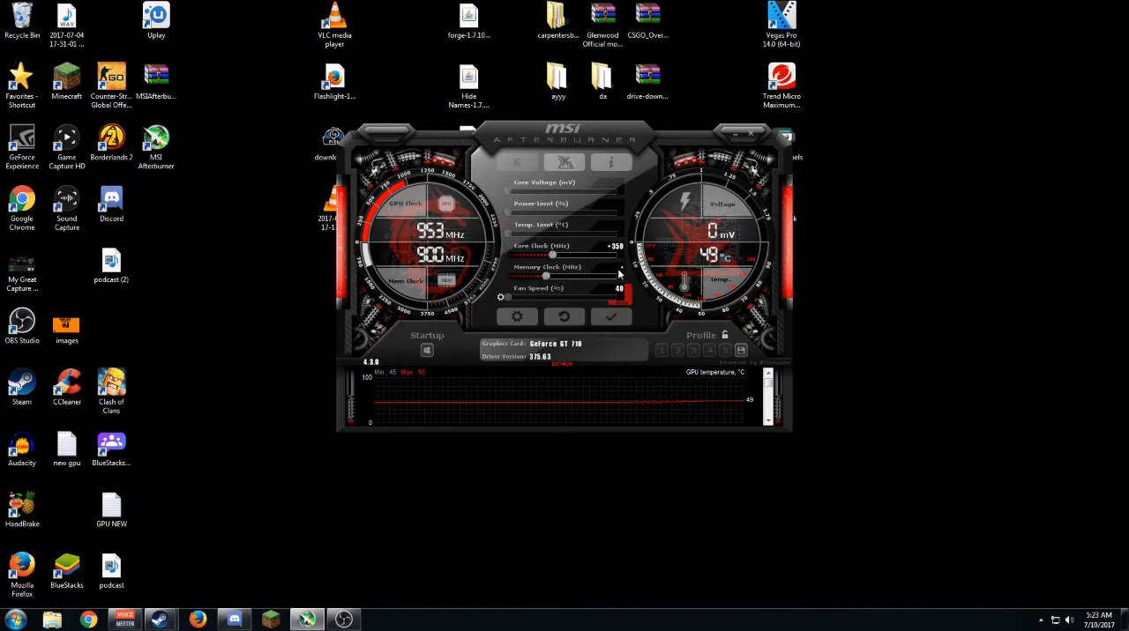
pyautogui.moveTo(607, 254)
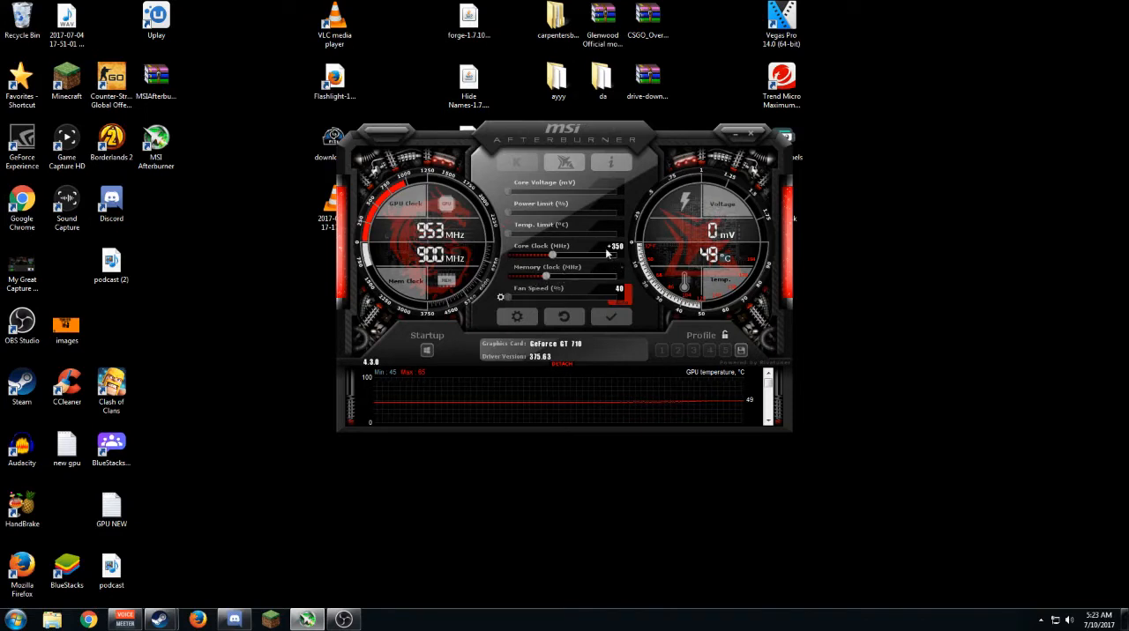
pyautogui.moveTo(547, 276); pyautogui.dragTo(582, 276)
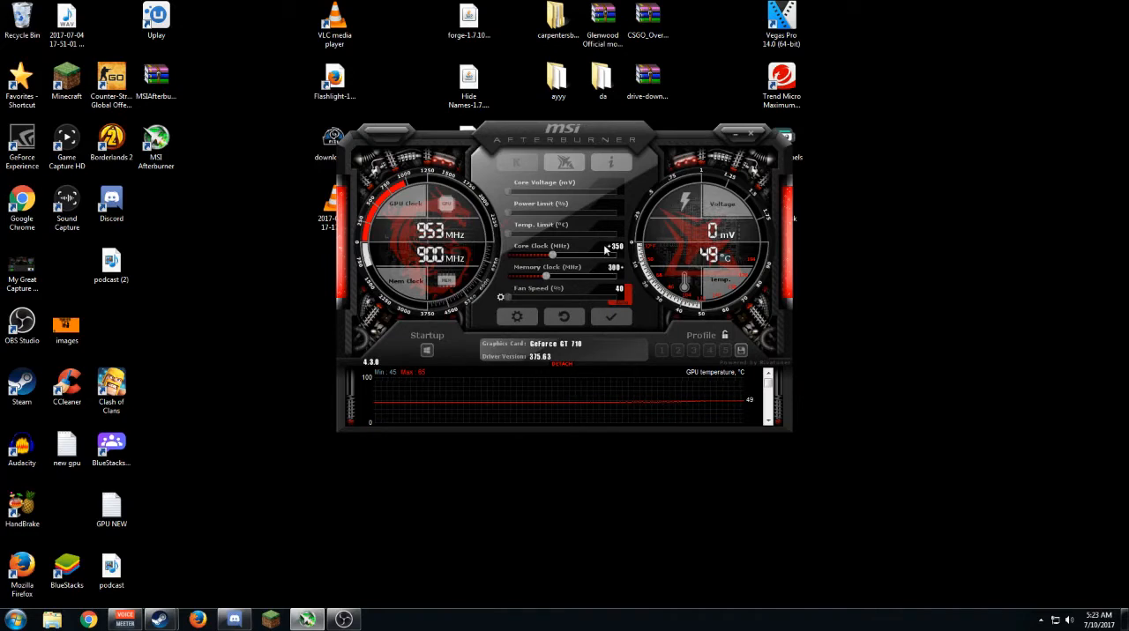
pyautogui.moveTo(545, 276); pyautogui.dragTo(572, 276)
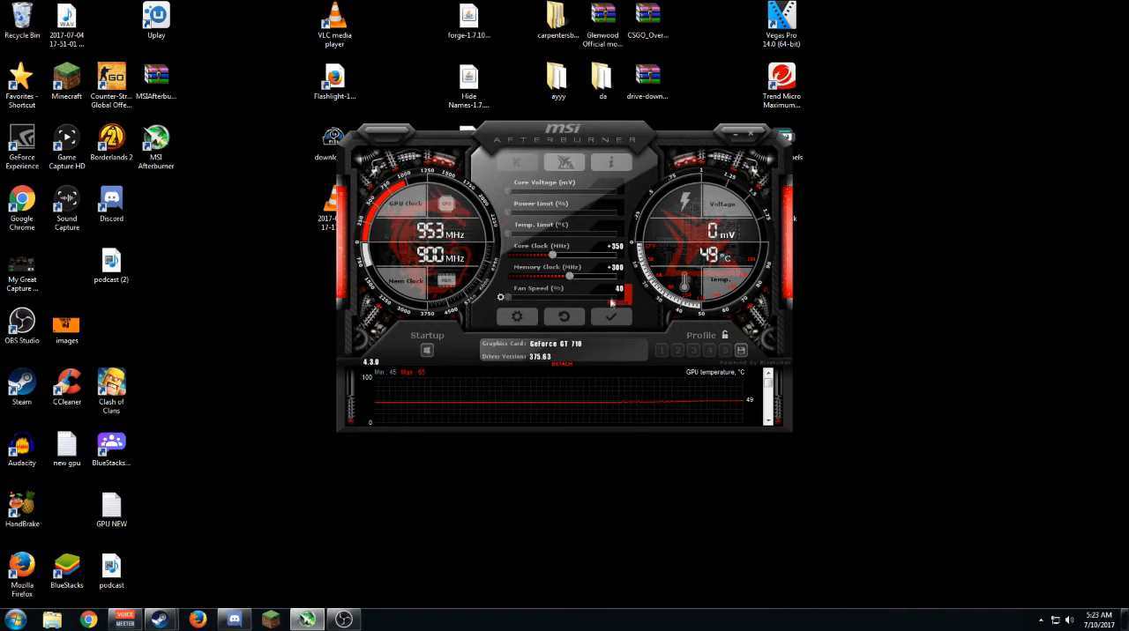
pyautogui.click(610, 316)
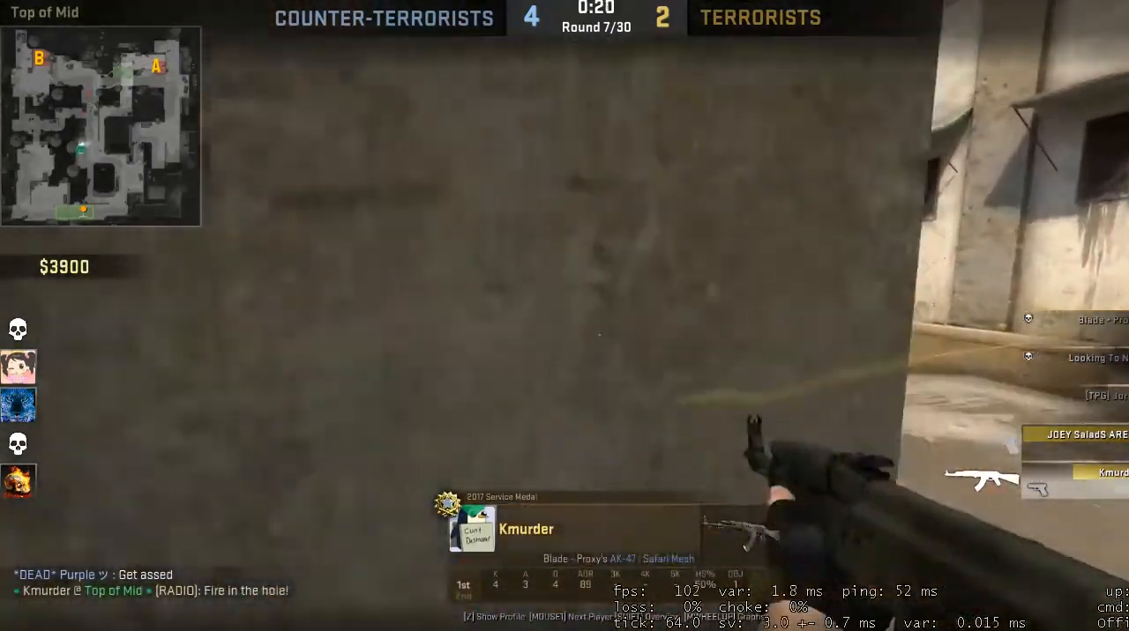
# Open the CS:GO in-game menu and go to the game's options
pyautogui.press('escape')
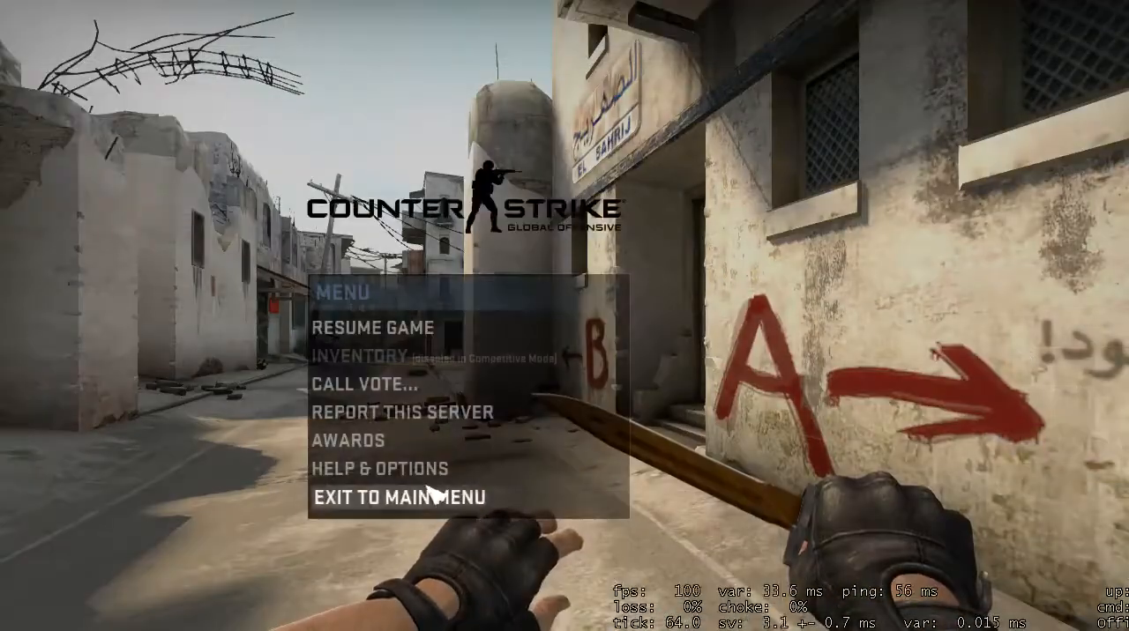
pyautogui.click(371, 327)
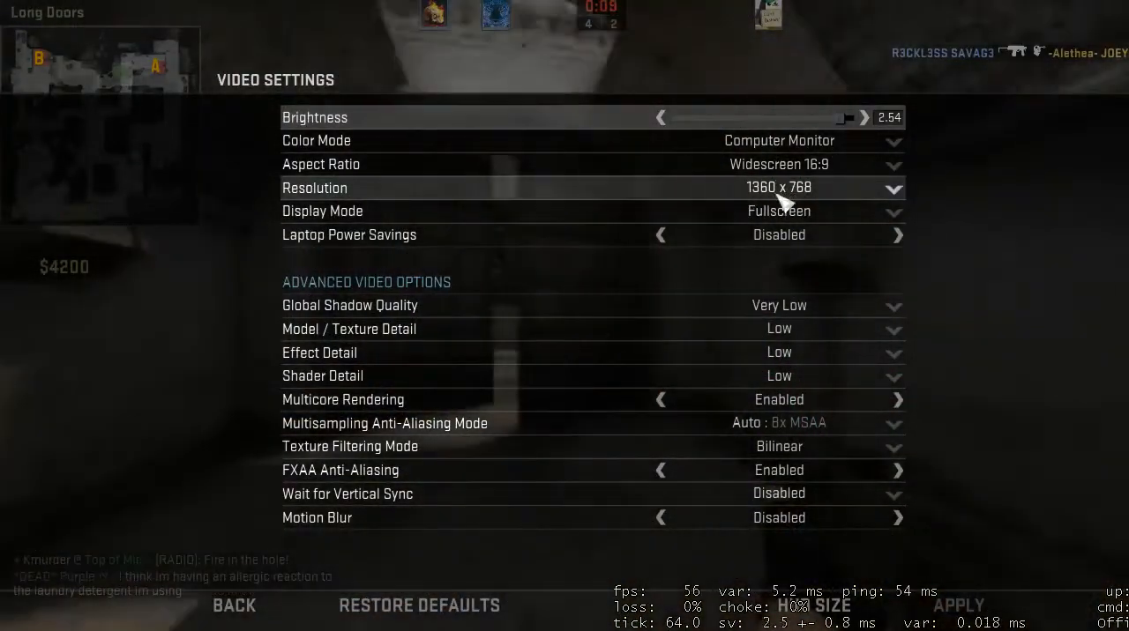
pyautogui.moveTo(865, 165)
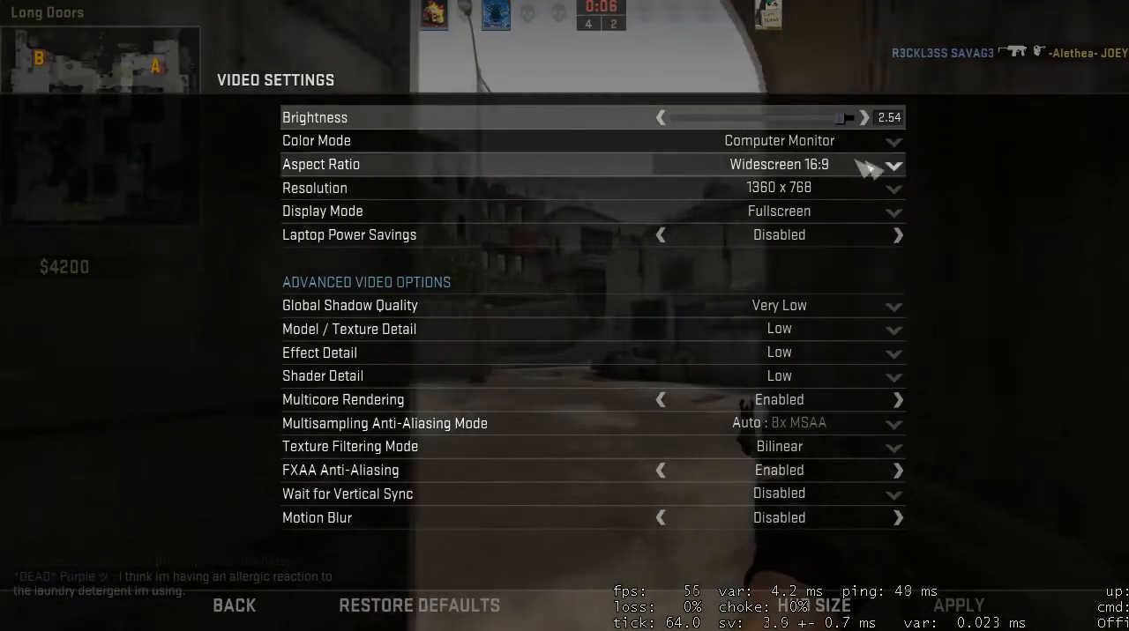